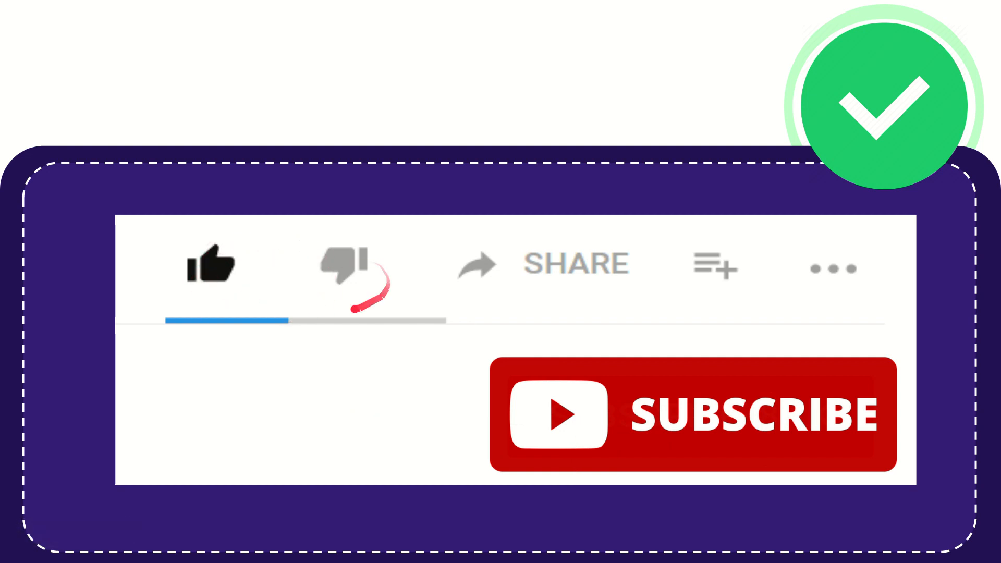
click(341, 264)
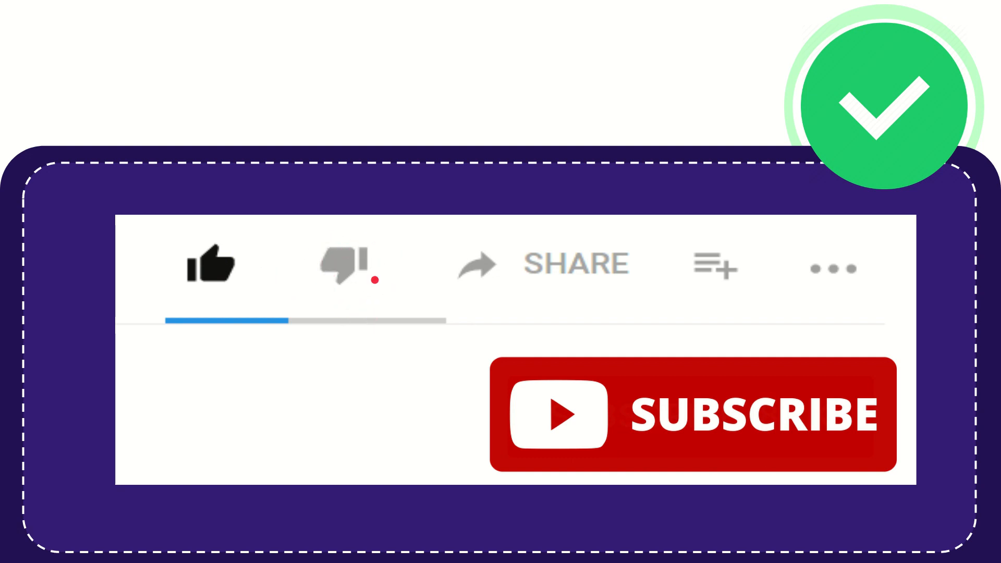
click(342, 265)
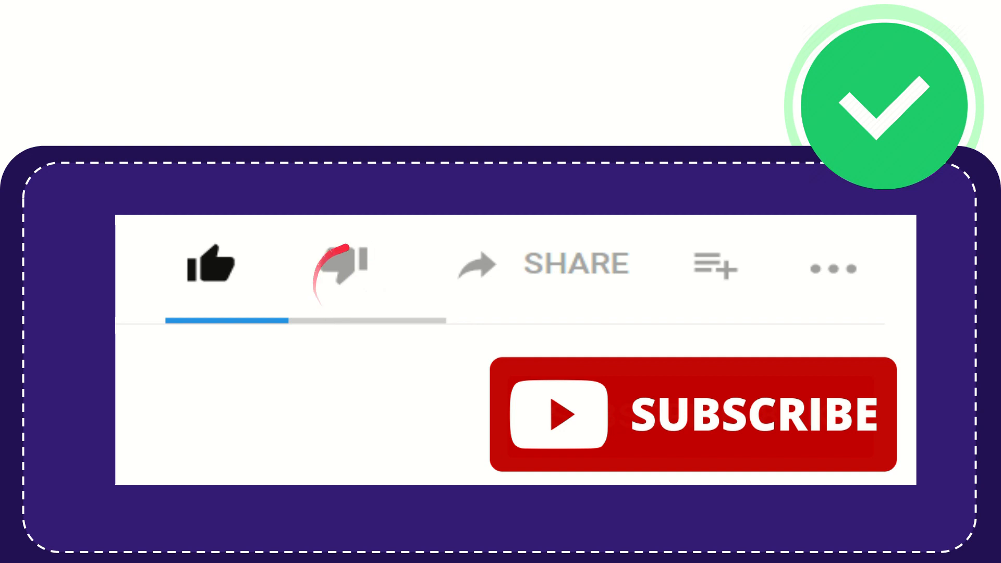